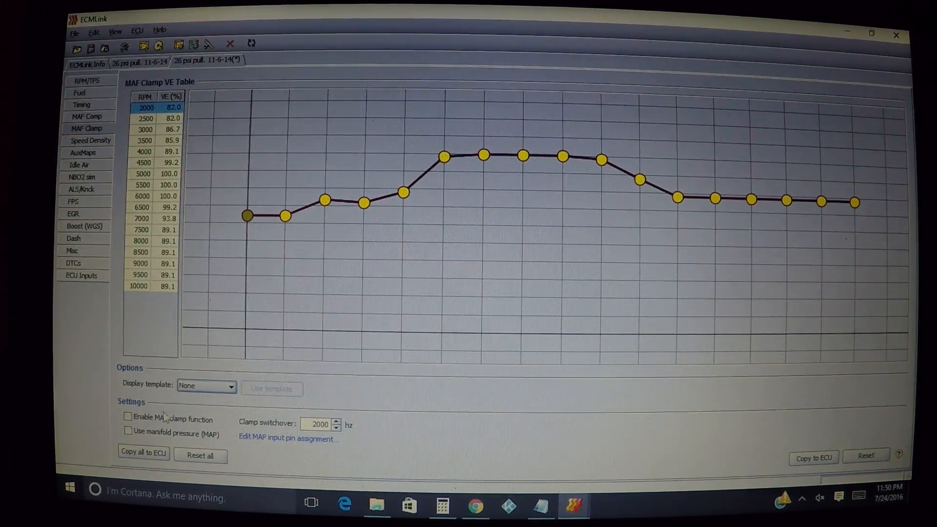
Tick 'Enable MAF clamp function' under Settings on the MAF Clamp page
{"action": "left_click", "coordinate": [127, 417]}
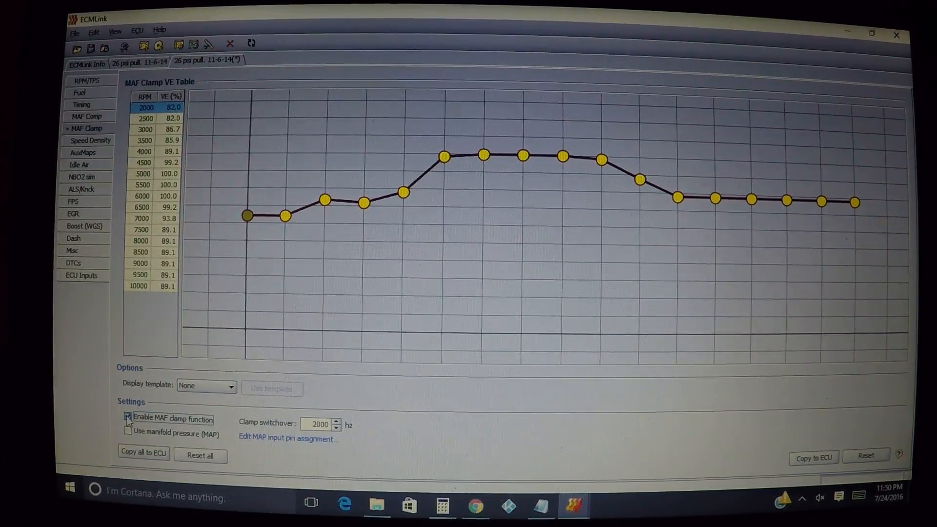
{"action": "left_click", "coordinate": [128, 418]}
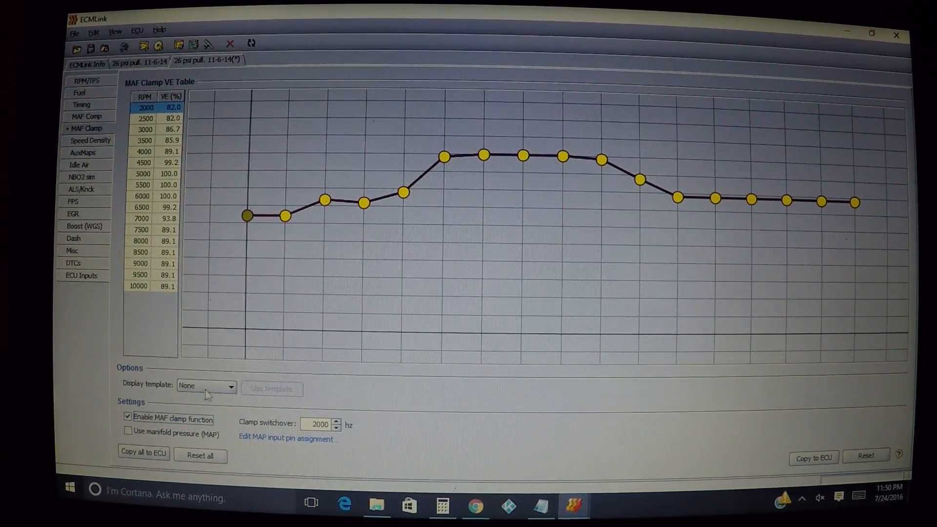
{"action": "left_click", "coordinate": [231, 387]}
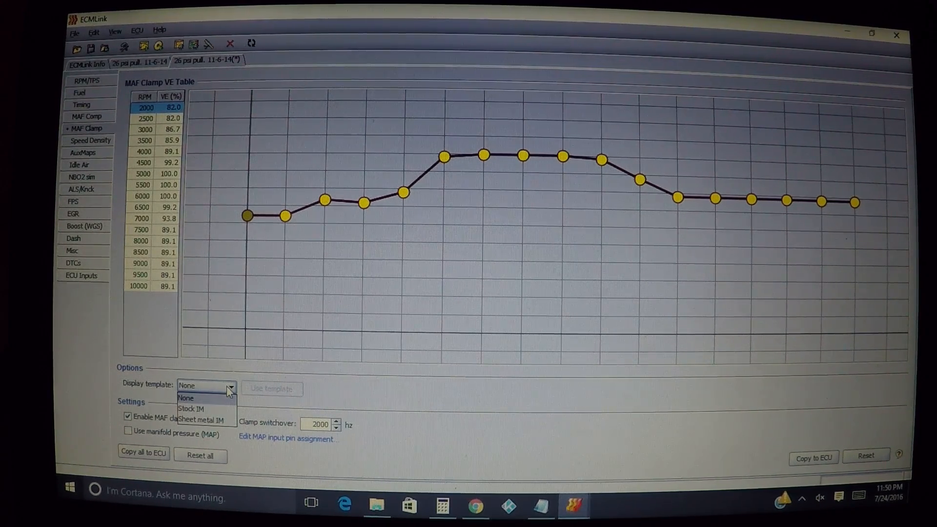
{"action": "left_click", "coordinate": [186, 398]}
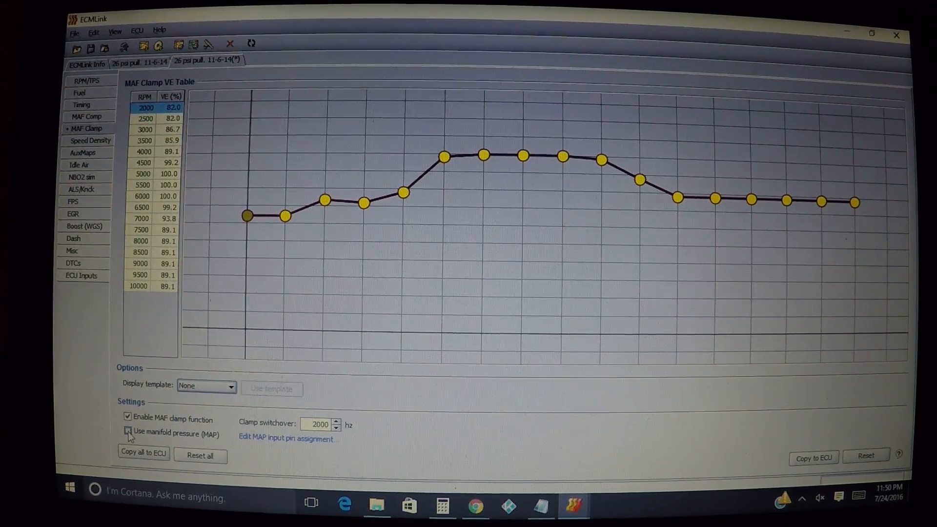
Tick 'Use manifold pressure (MAP)' so the MAF clamp also uses MAP
{"action": "left_click", "coordinate": [127, 433]}
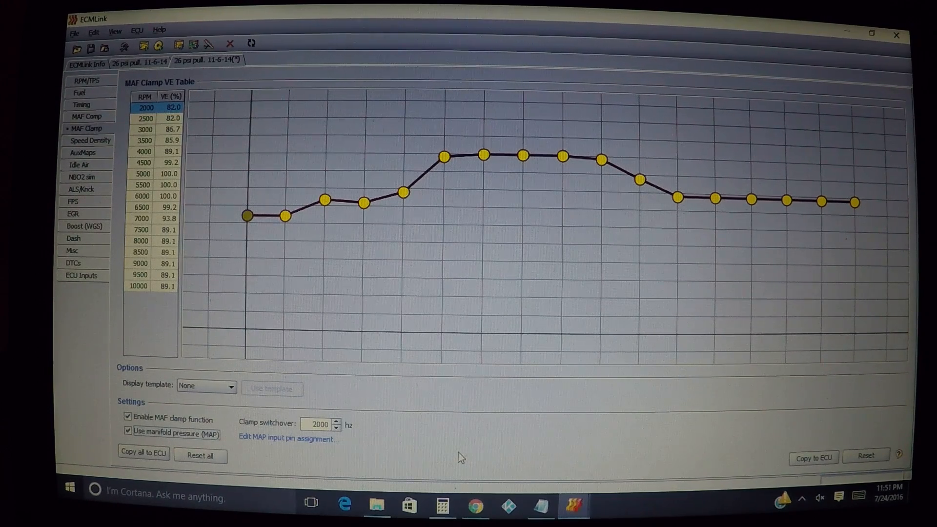
{"action": "mouse_move", "coordinate": [378, 451]}
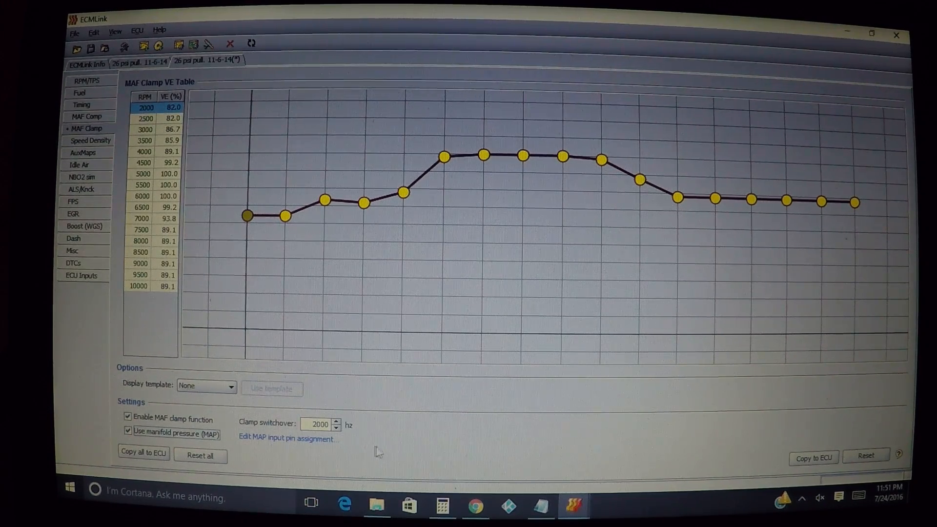
{"action": "mouse_move", "coordinate": [275, 428]}
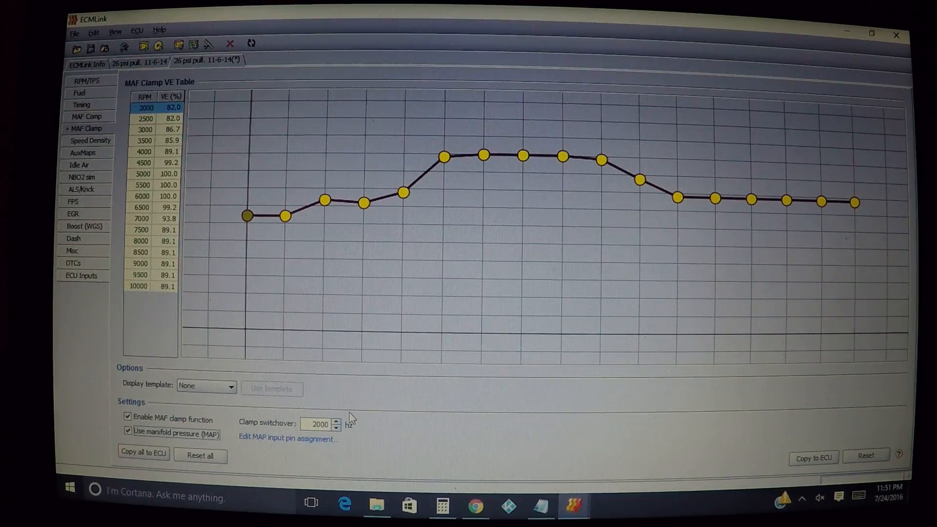
Select the 4000 RPM node (89.1%) on the MAF clamp VE graph
{"action": "left_click", "coordinate": [404, 193]}
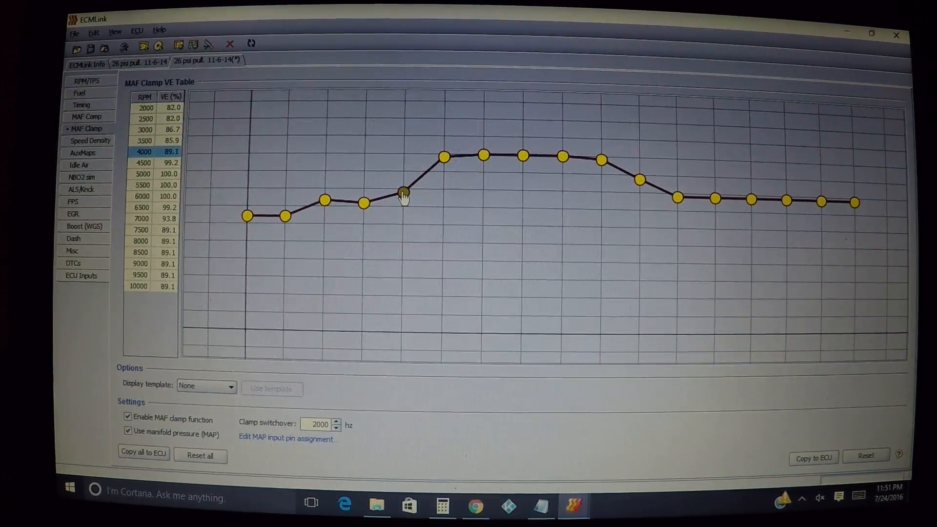